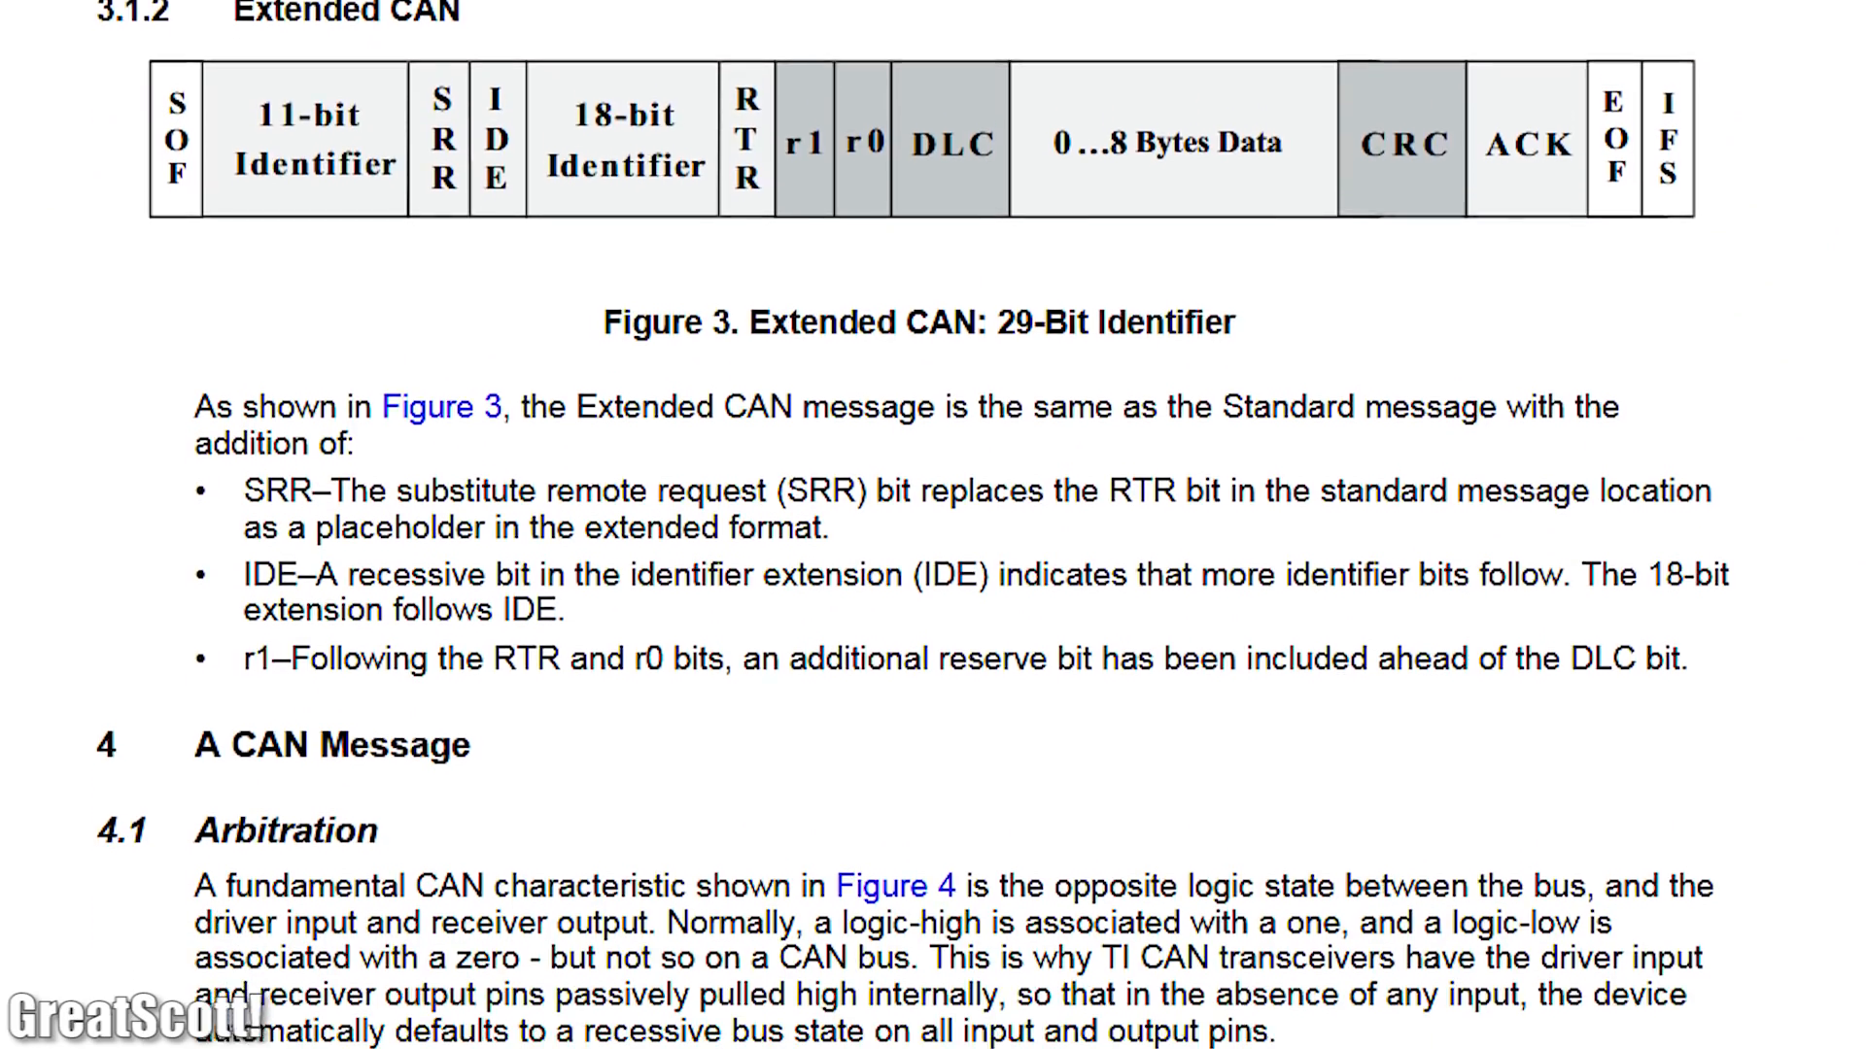
scroll("down", 3)
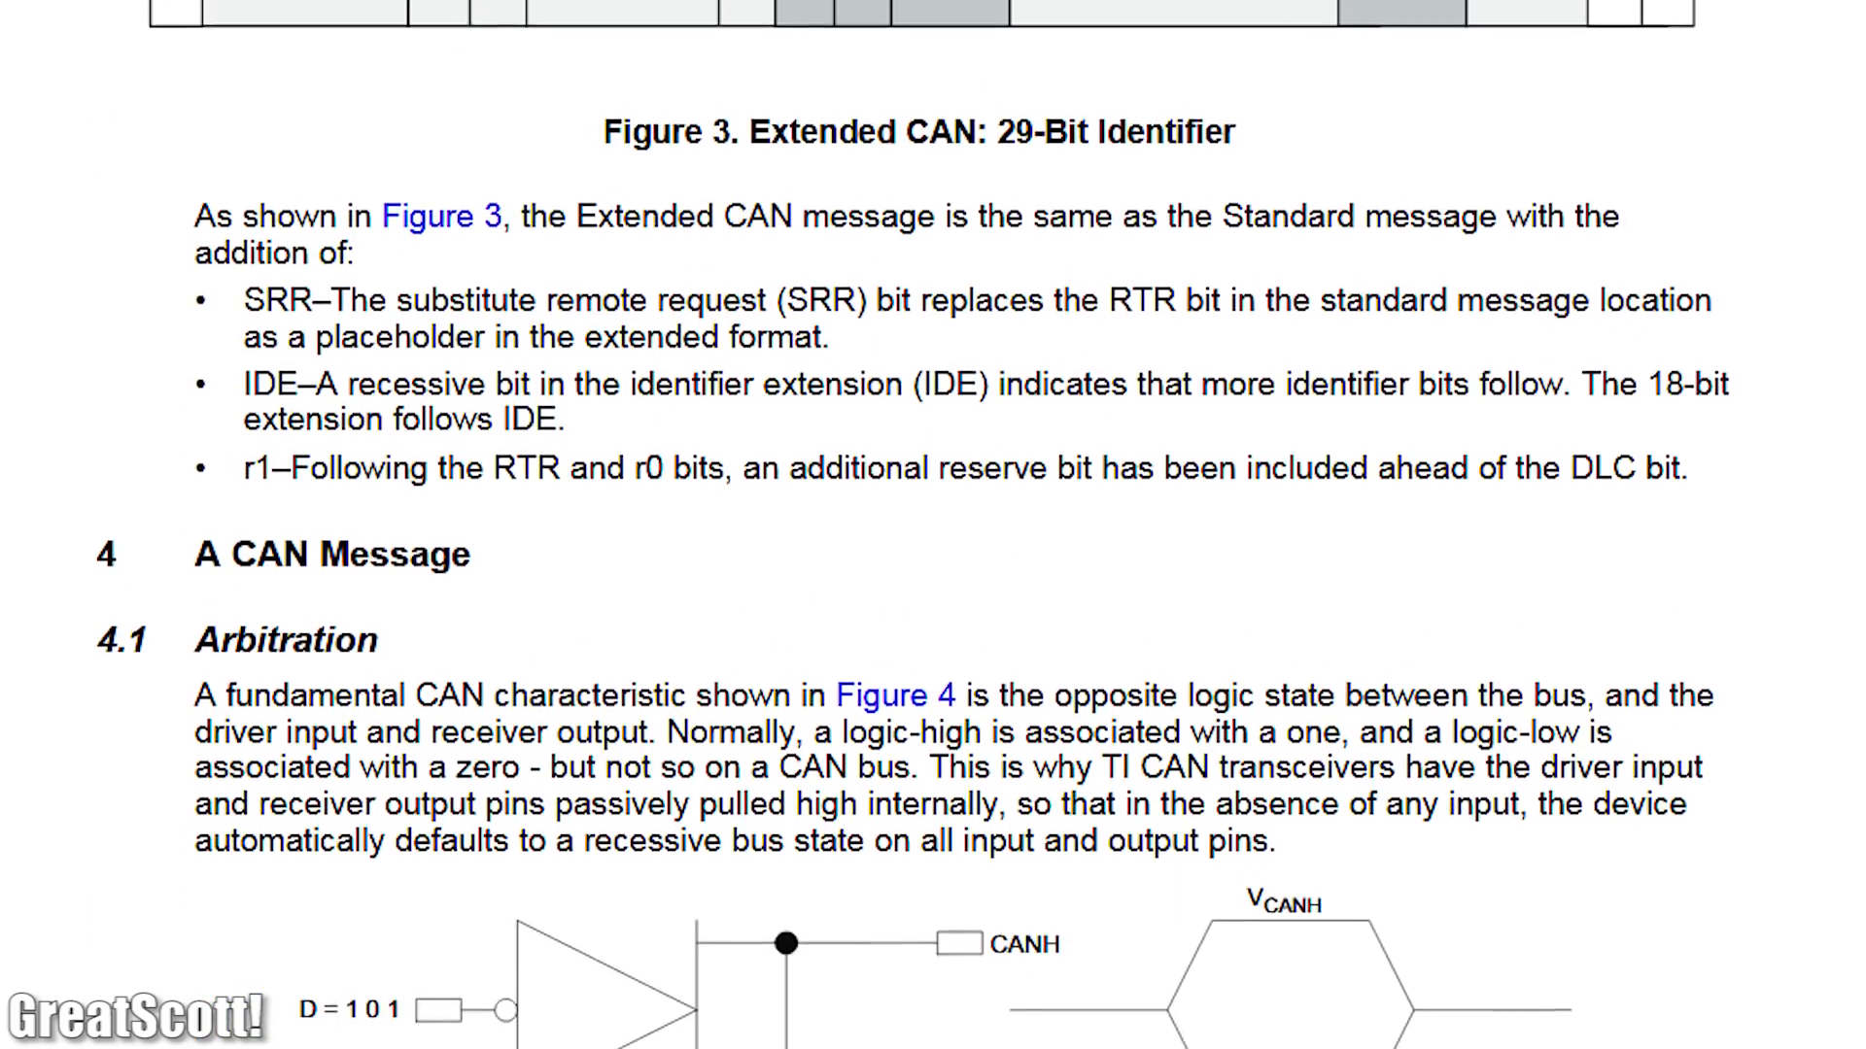
scroll("down", 3)
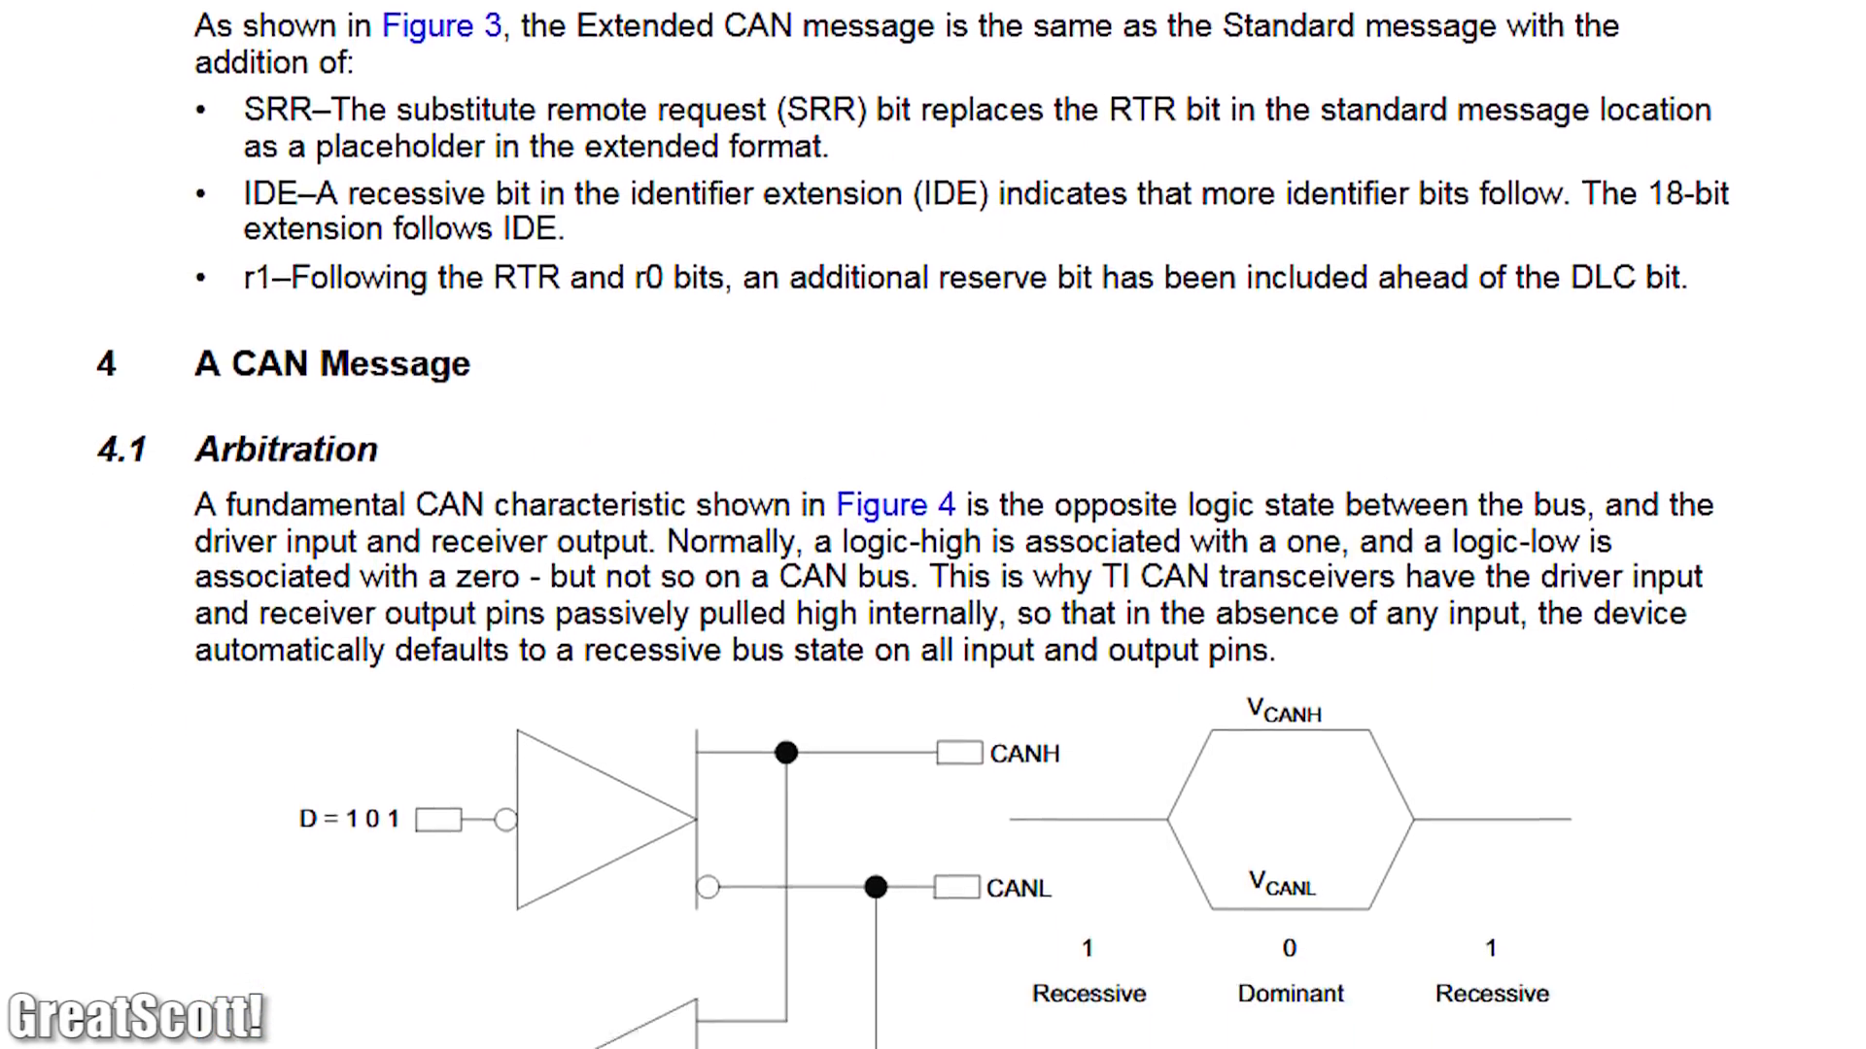
scroll("down", 3)
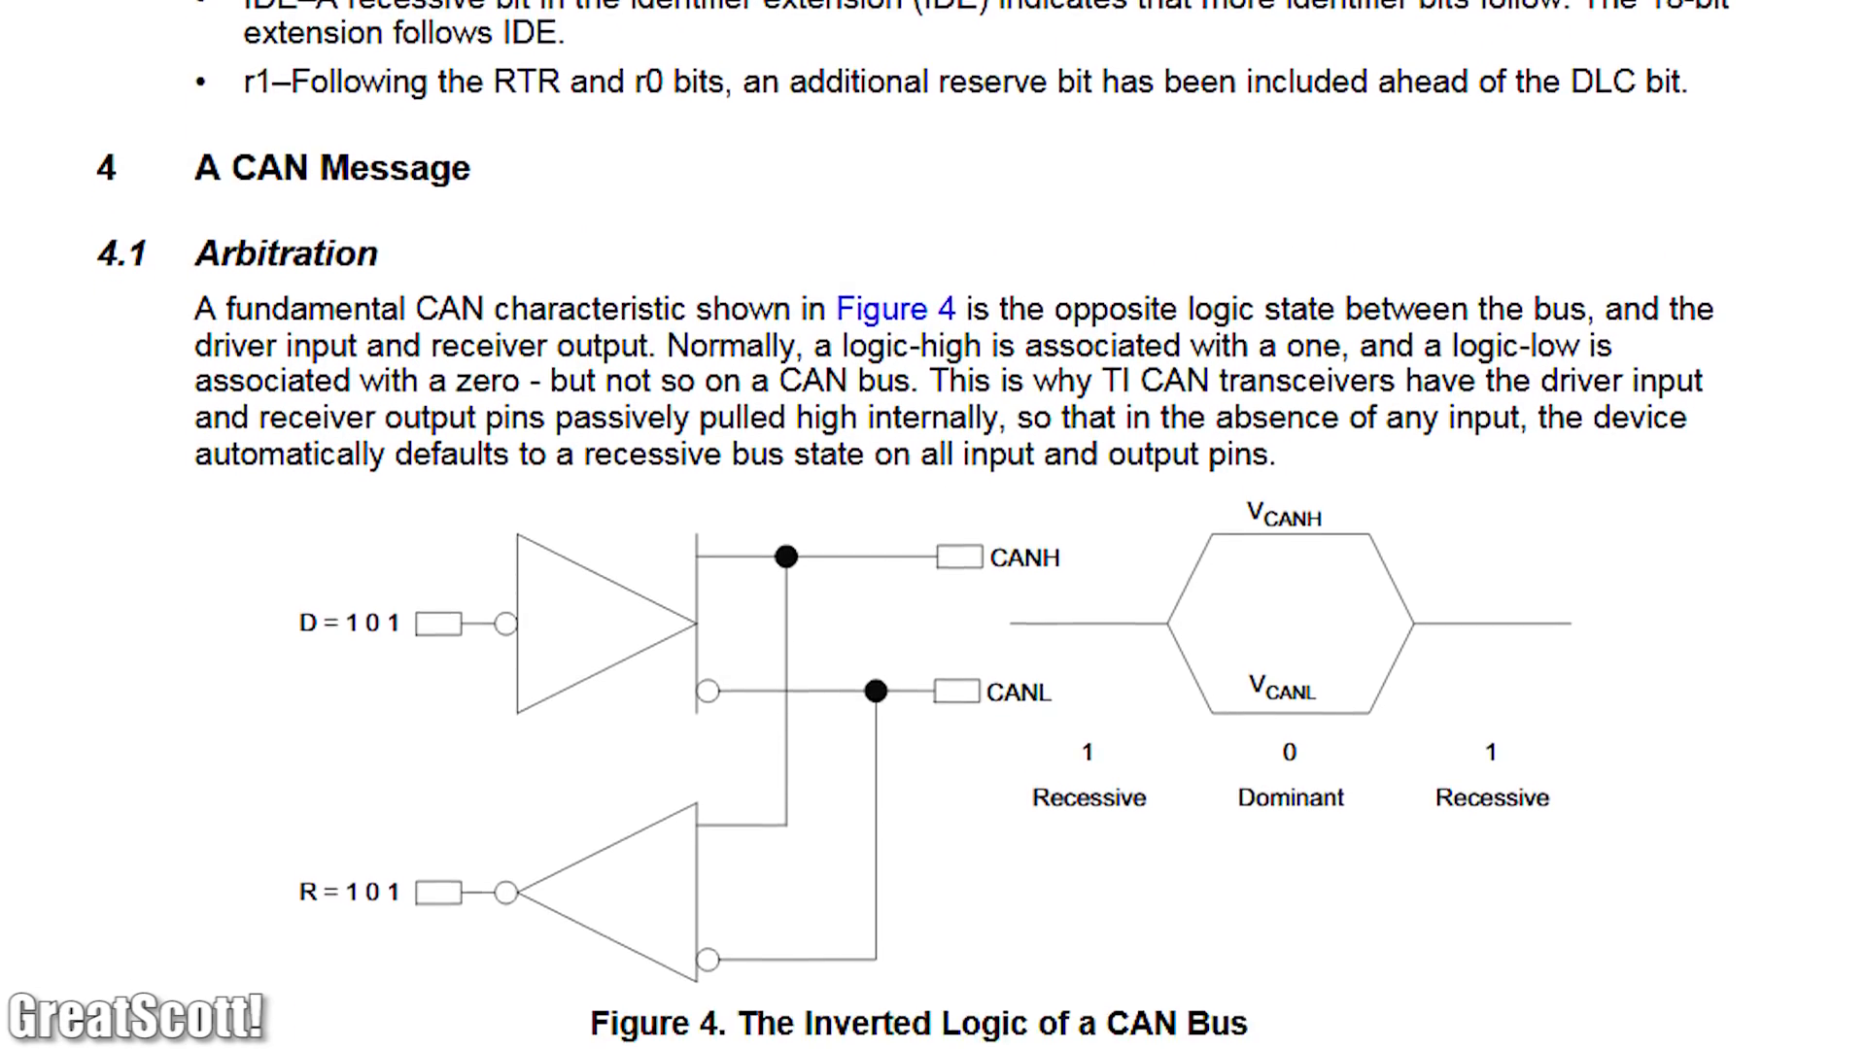